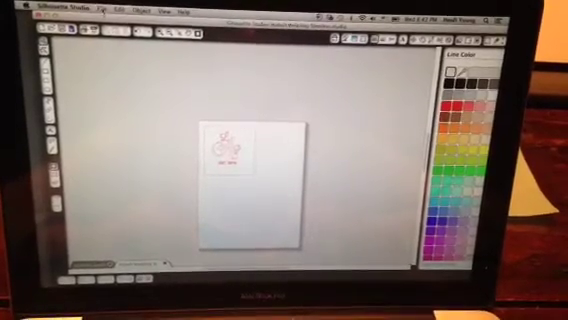
Step: Print the Silhouette Studio page with the pink design from the File menu
click(96, 11)
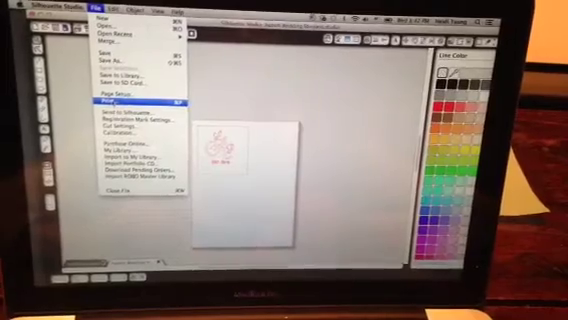
click(100, 100)
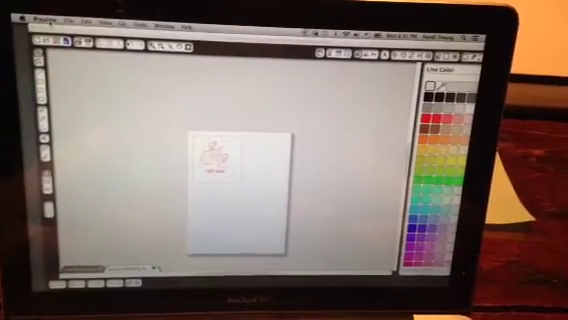
Step: Take a Preview screenshot from a selection around the pink design
click(40, 21)
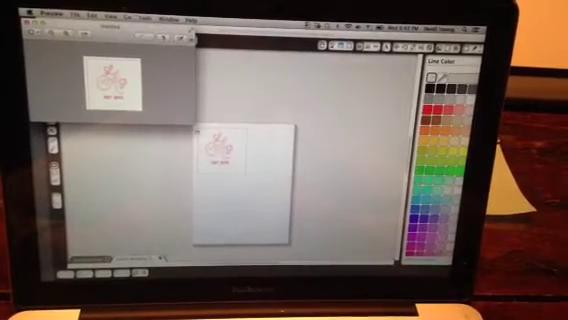
click(75, 14)
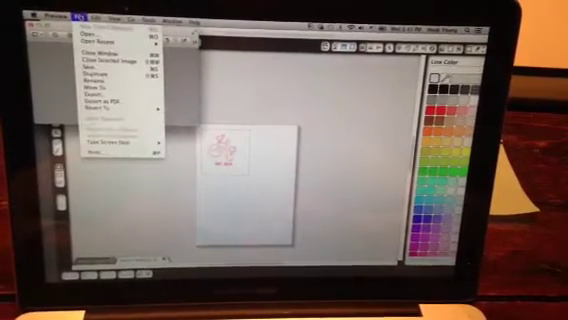